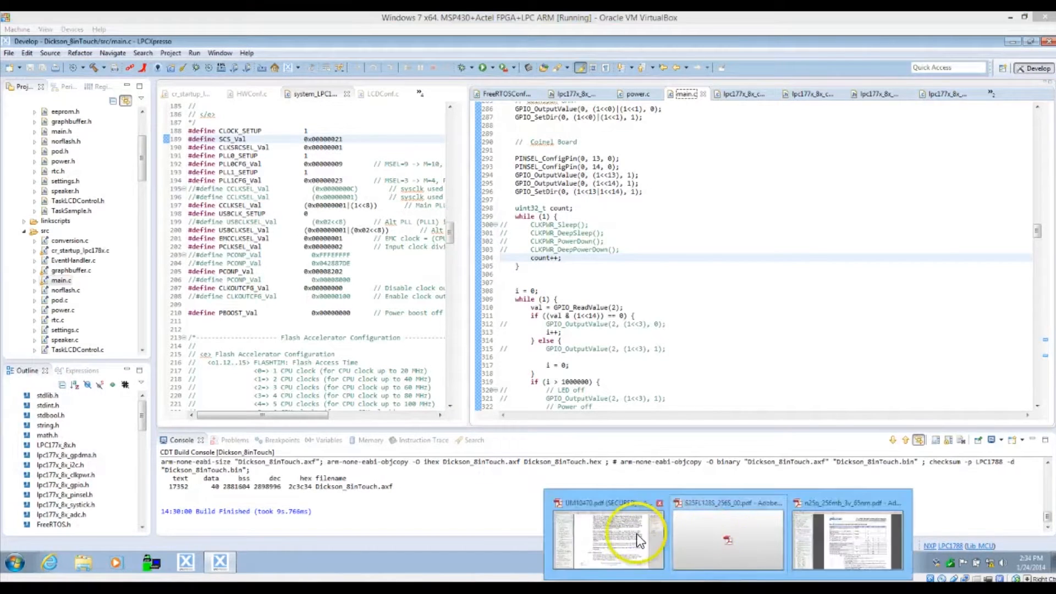
- Switch to the UM10470 manual and scroll to section 3.12.1 Sleep mode
click(608, 539)
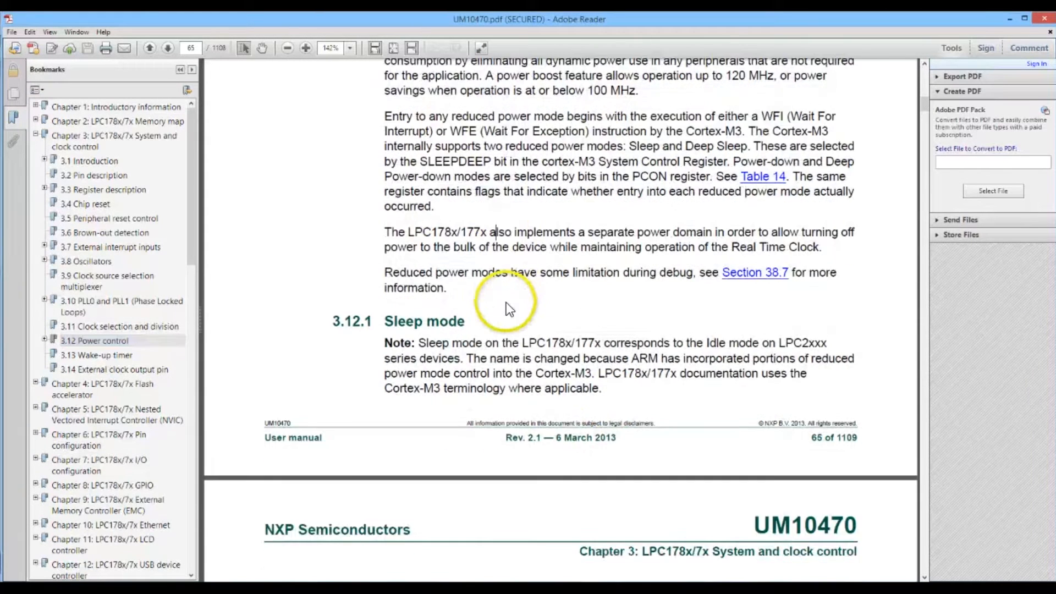
scroll(down, 3)
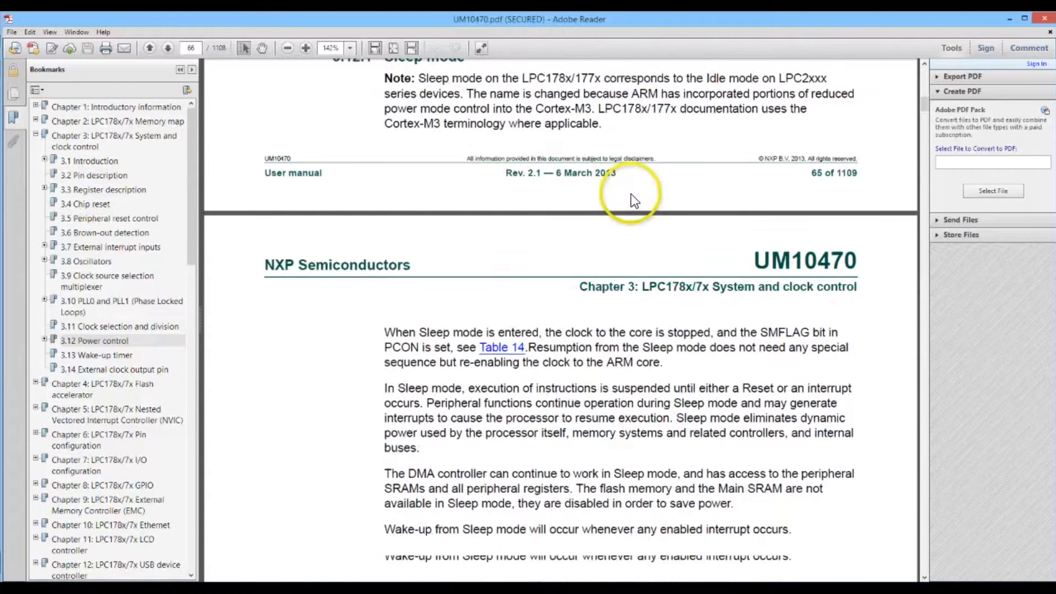
scroll(down, 3)
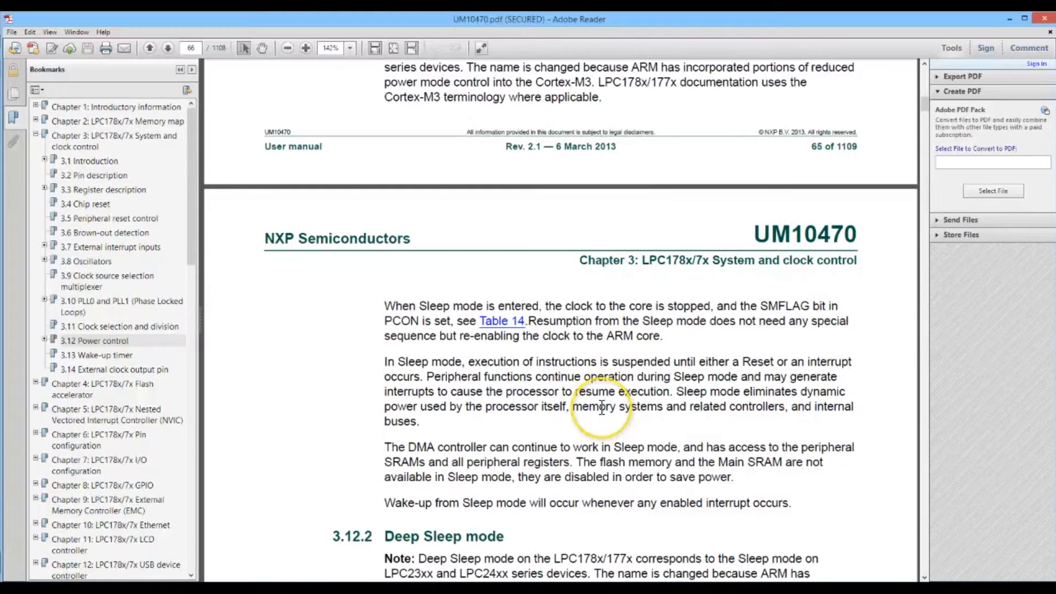
mouse_move(472, 368)
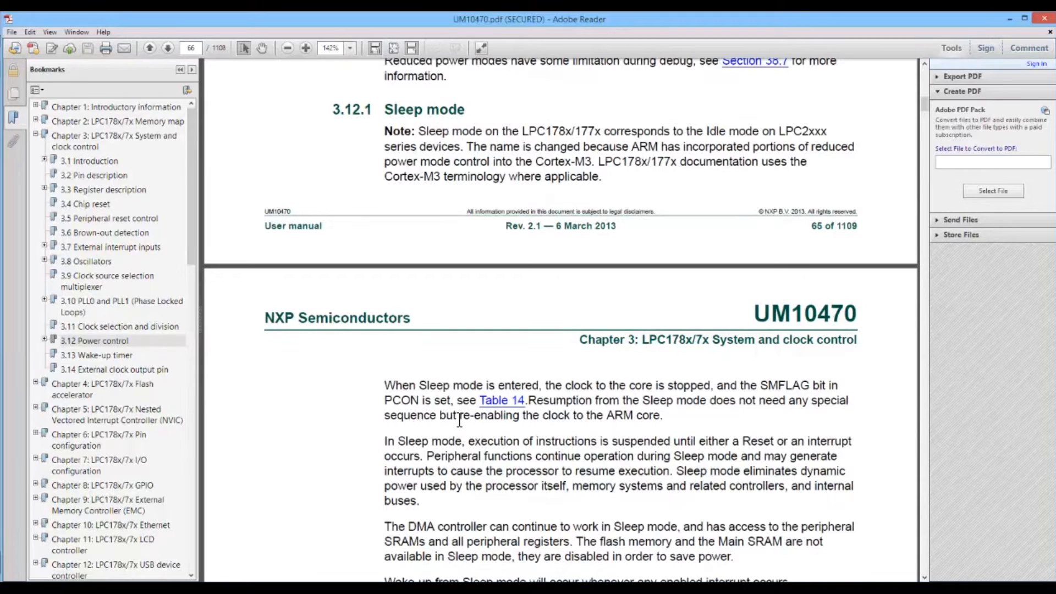
scroll(down, 3)
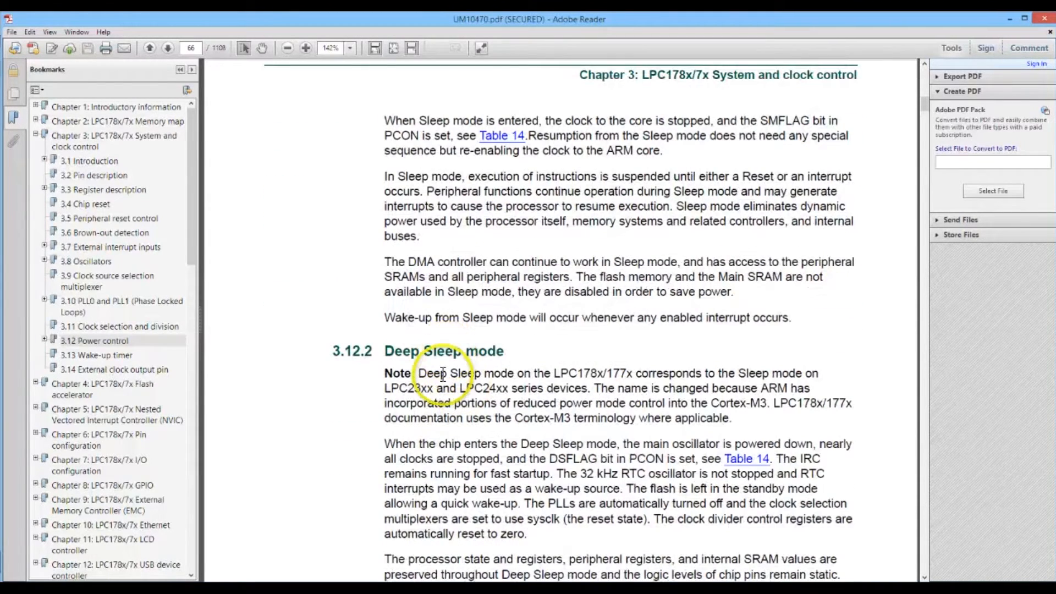
- Read section 3.12.2 Deep Sleep mode down to the 3.12.3 Power-down heading
scroll(down, 3)
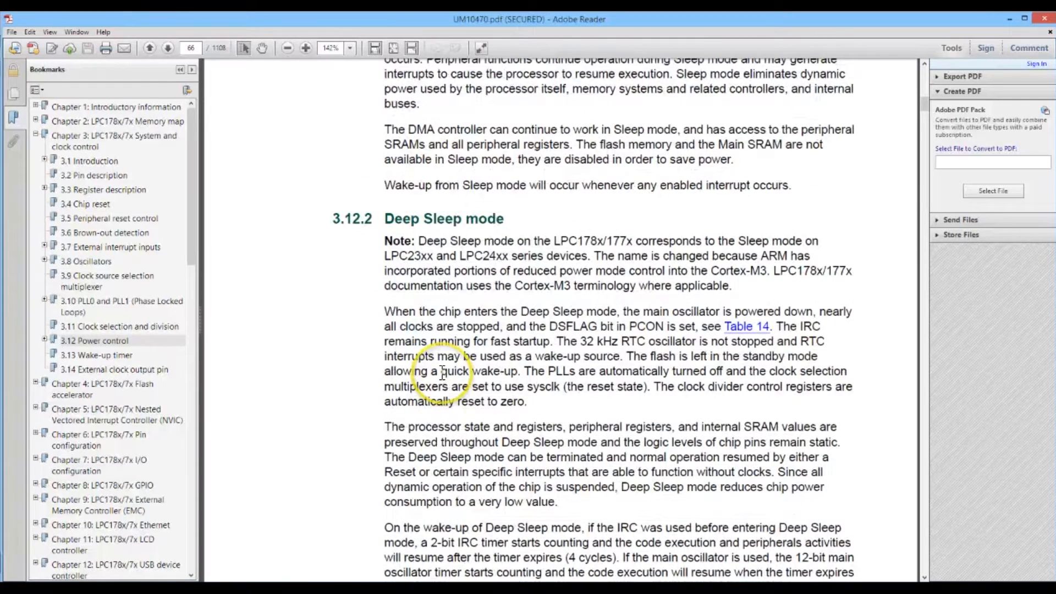
scroll(down, 3)
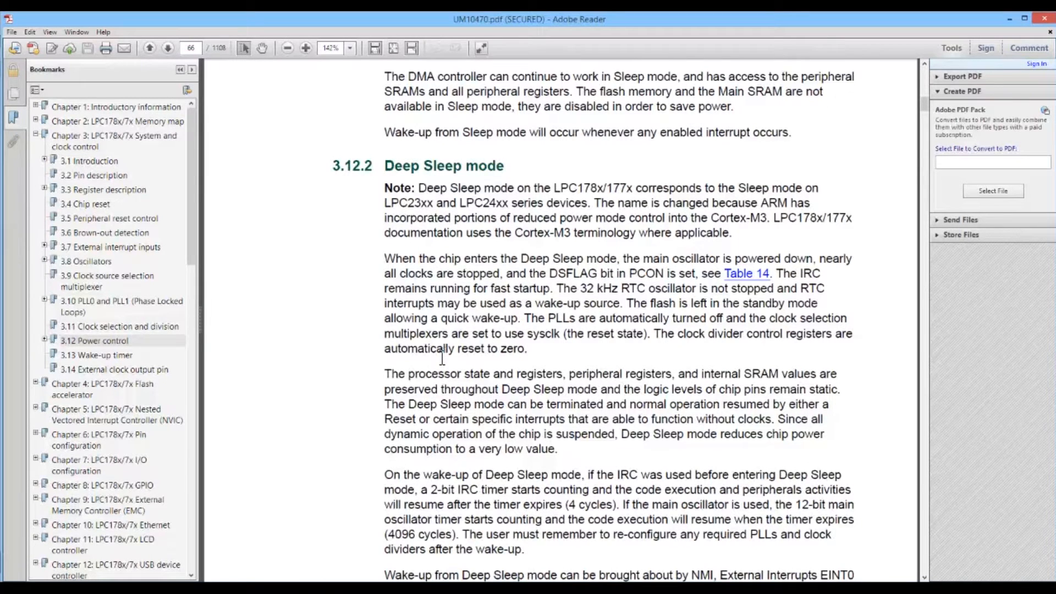
scroll(down, 3)
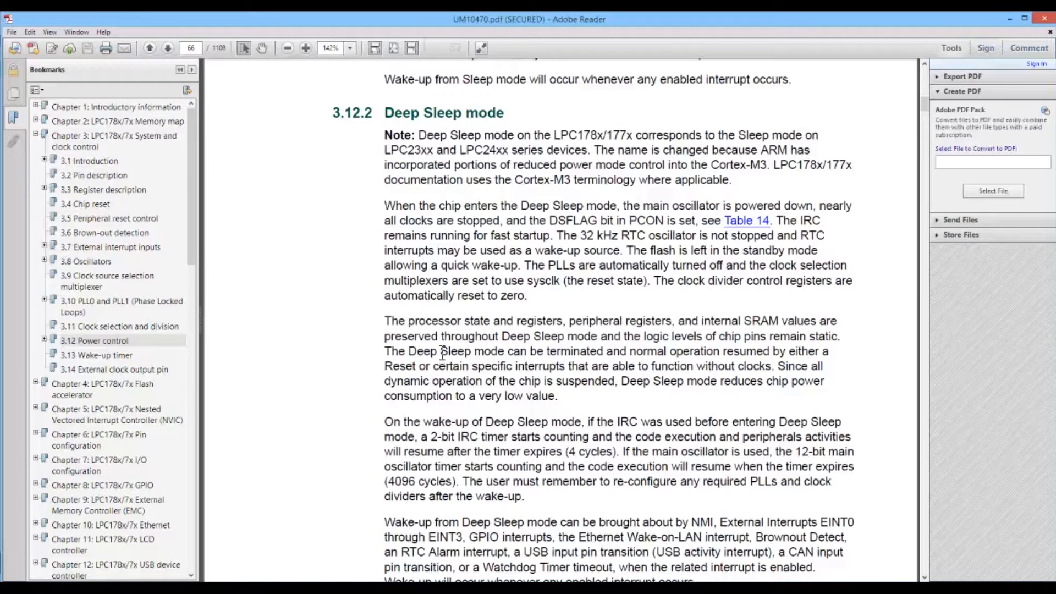
scroll(down, 3)
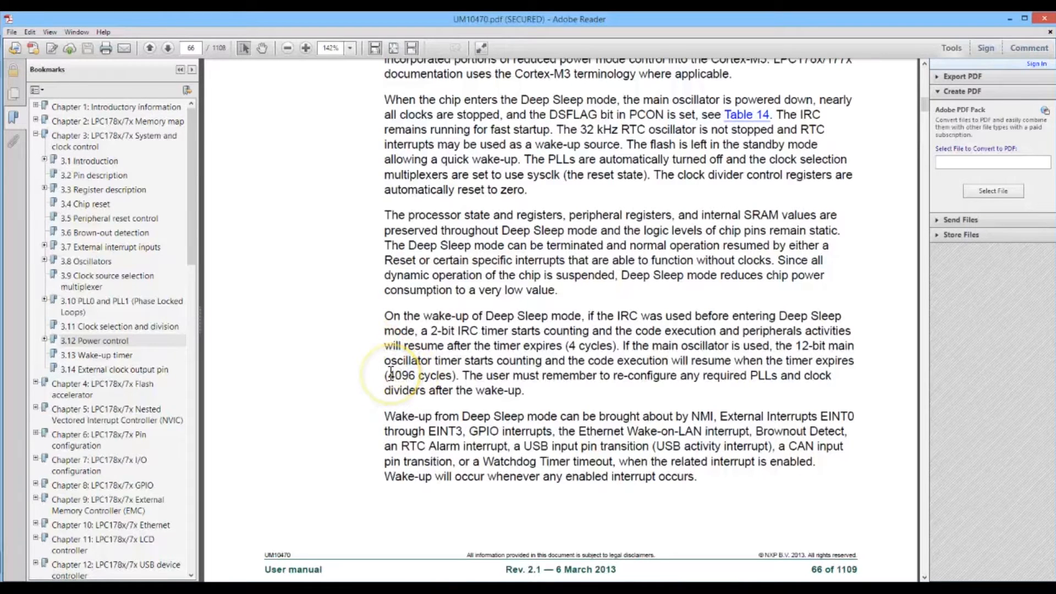
mouse_move(697, 411)
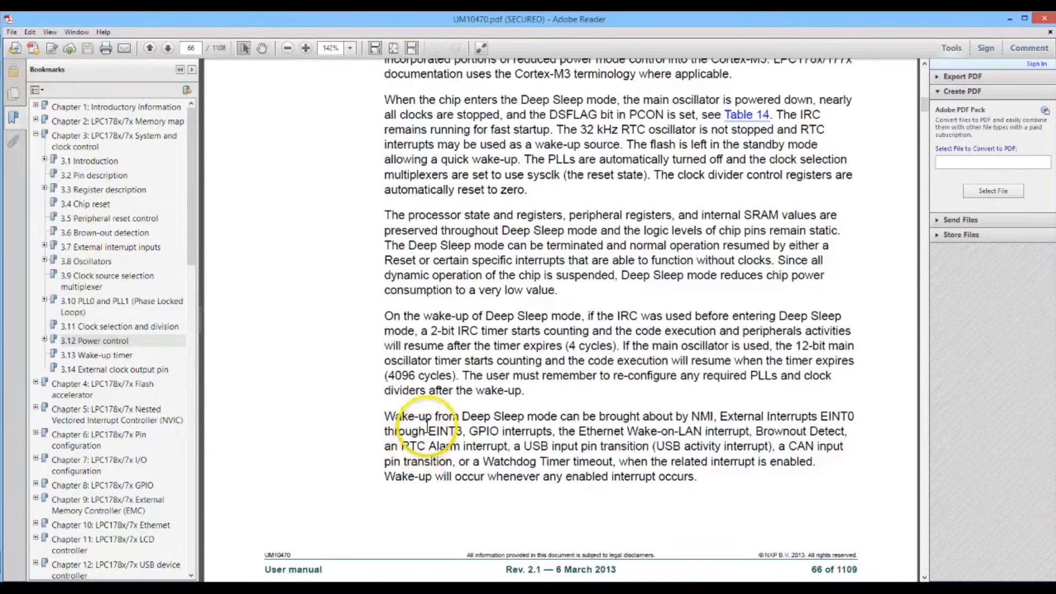
scroll(down, 3)
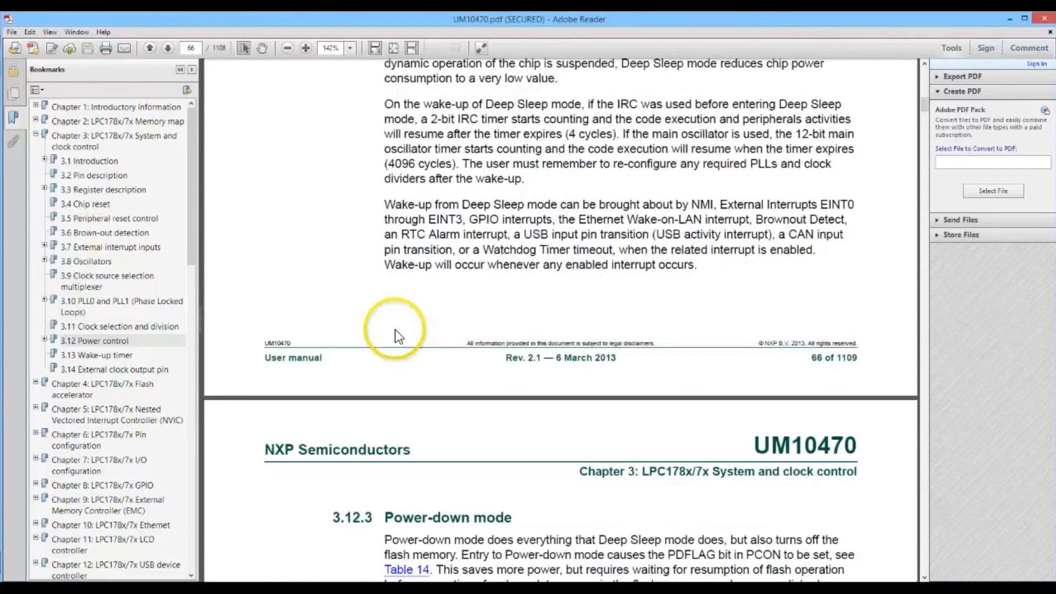
- Read sections 3.12.3 Power-down and 3.12.4 Deep Power-down, returning to Deep Sleep
scroll(down, 3)
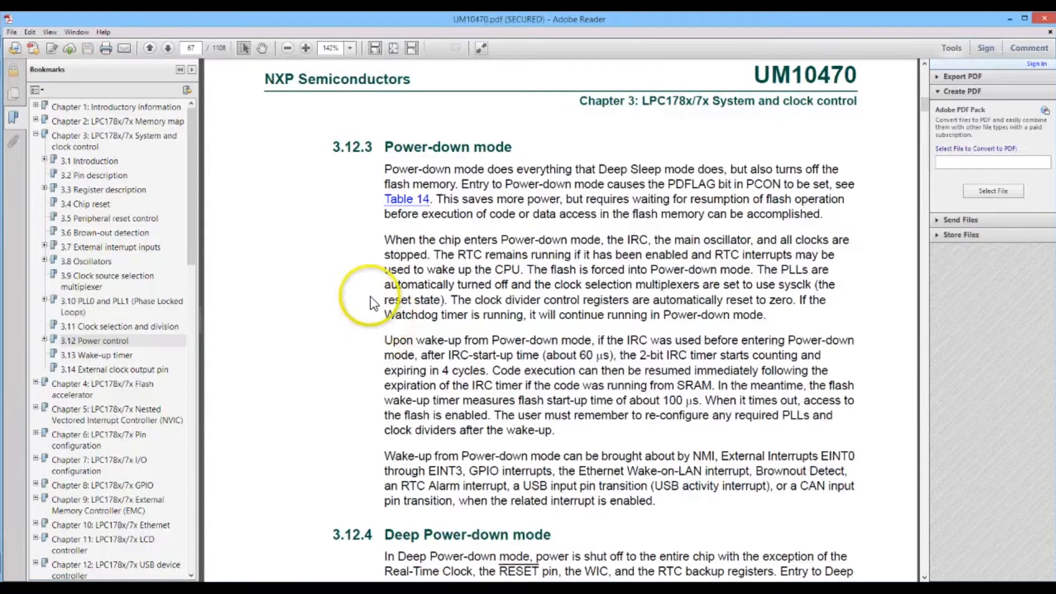
scroll(down, 3)
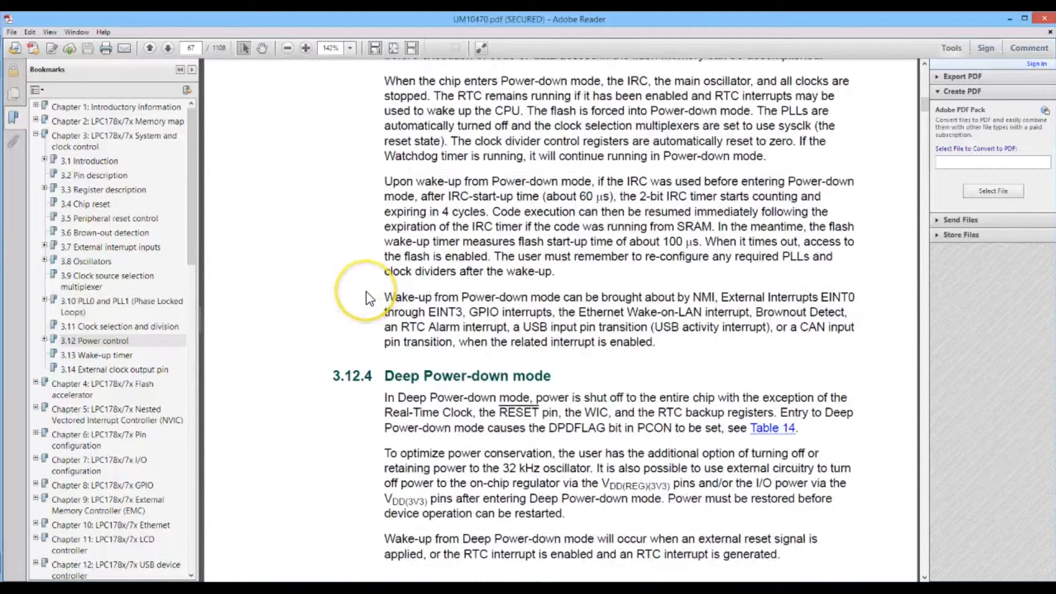
scroll(down, 3)
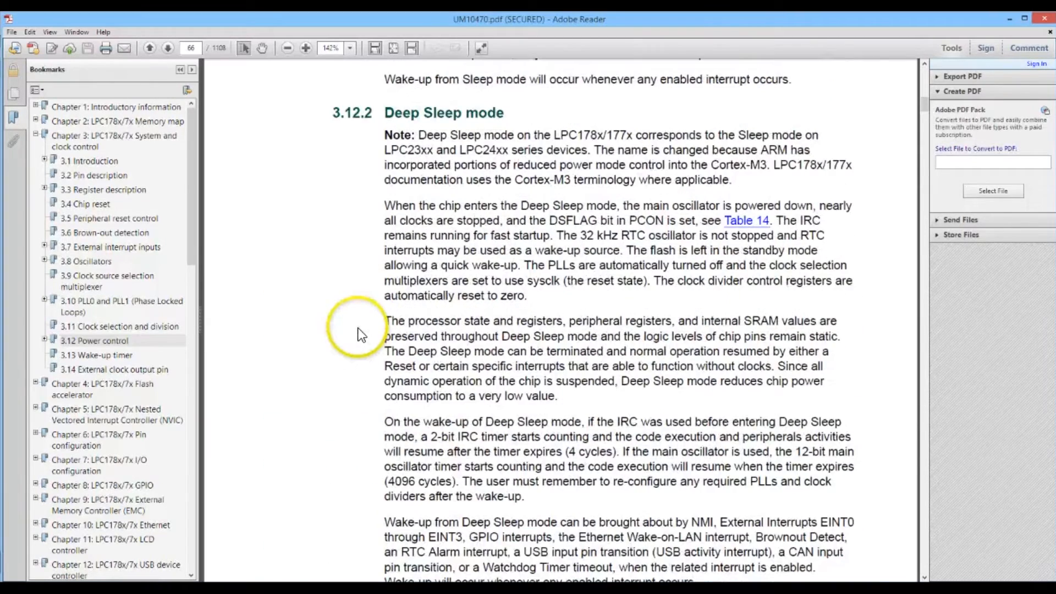
- Scroll past page 66 to the 3.12.3 Power-down mode heading
scroll(down, 3)
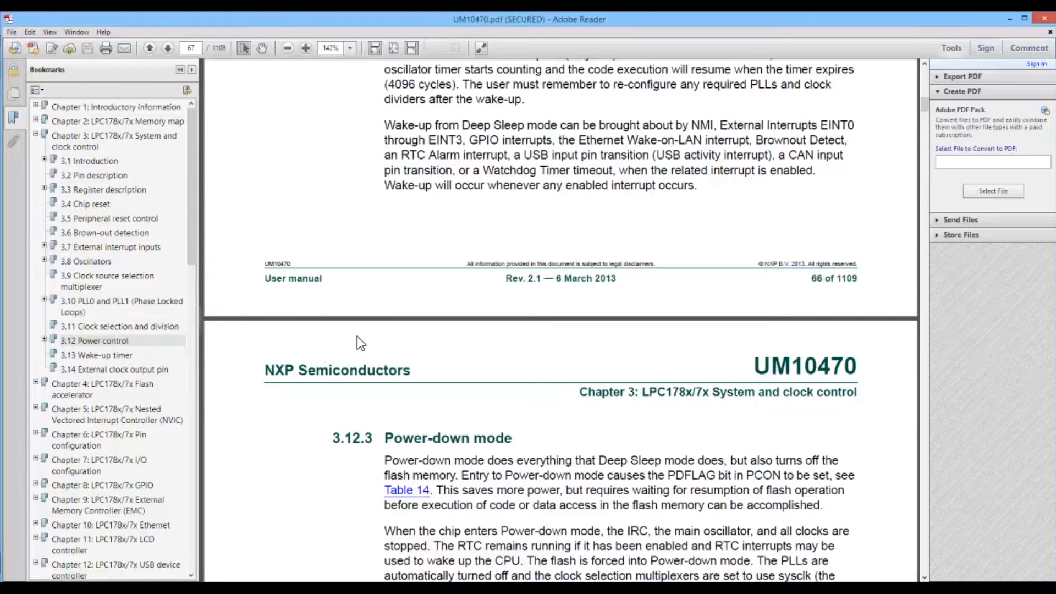
scroll(down, 3)
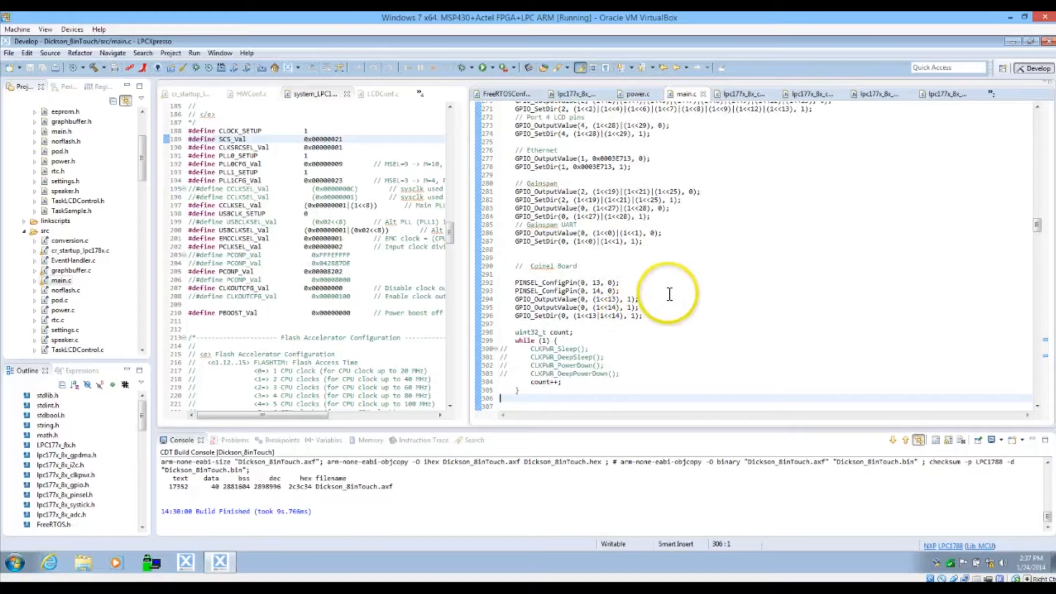
mouse_move(676, 295)
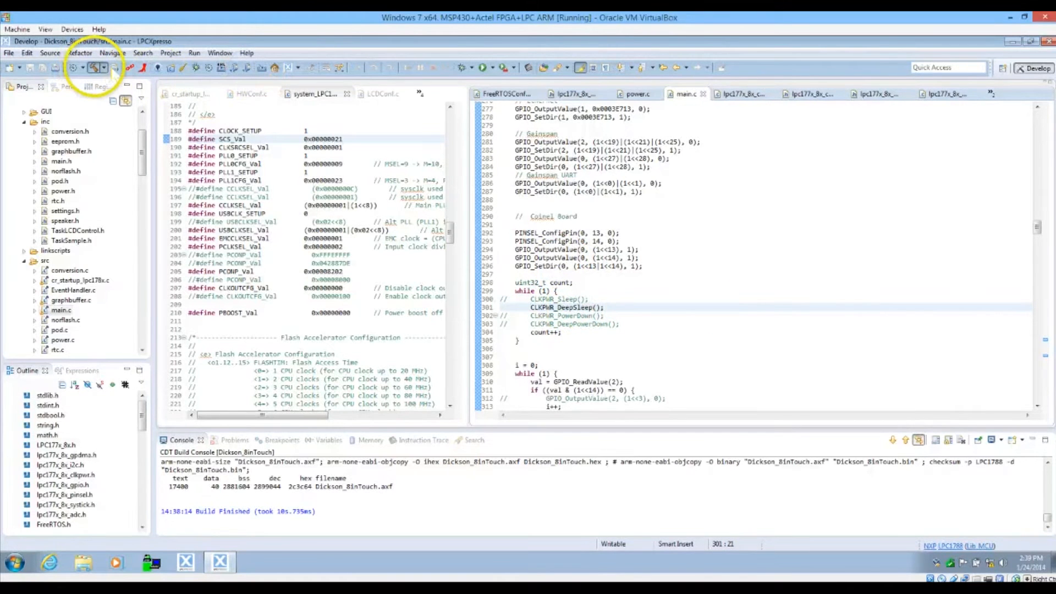
- Flash the Deep Sleep build onto the LPC1788 board and dismiss the report
click(95, 66)
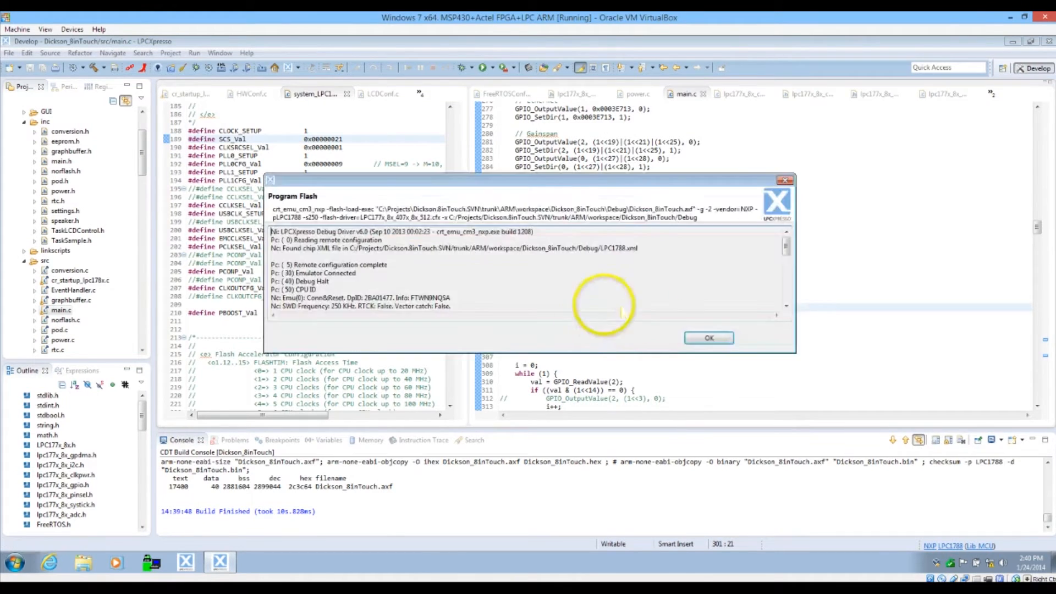
click(708, 337)
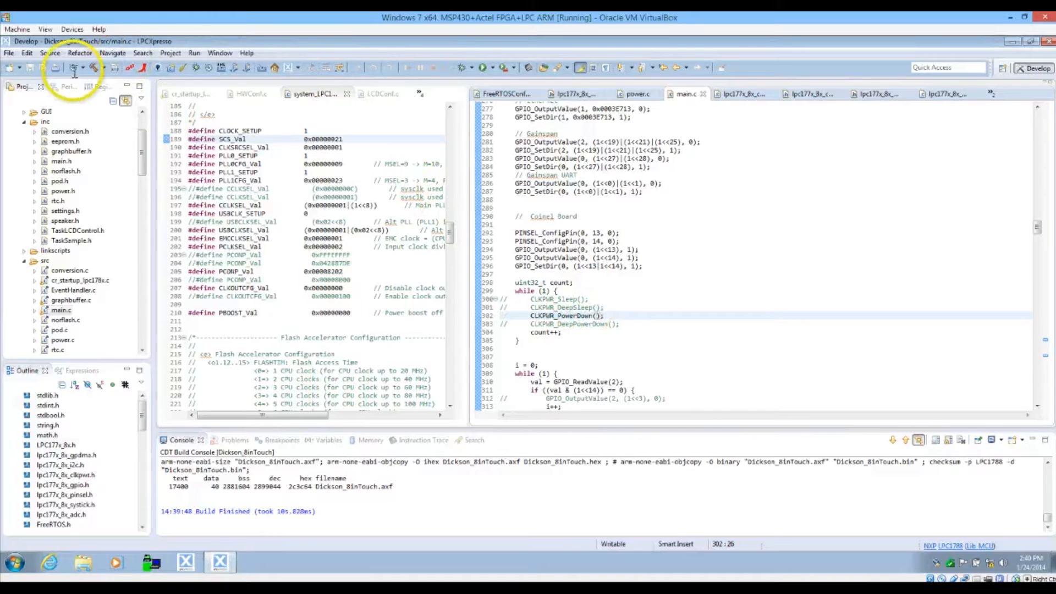
- Build the project with CLKPWR_PowerDown() replacing CLKPWR_DeepSleep() in the main loop
click(55, 67)
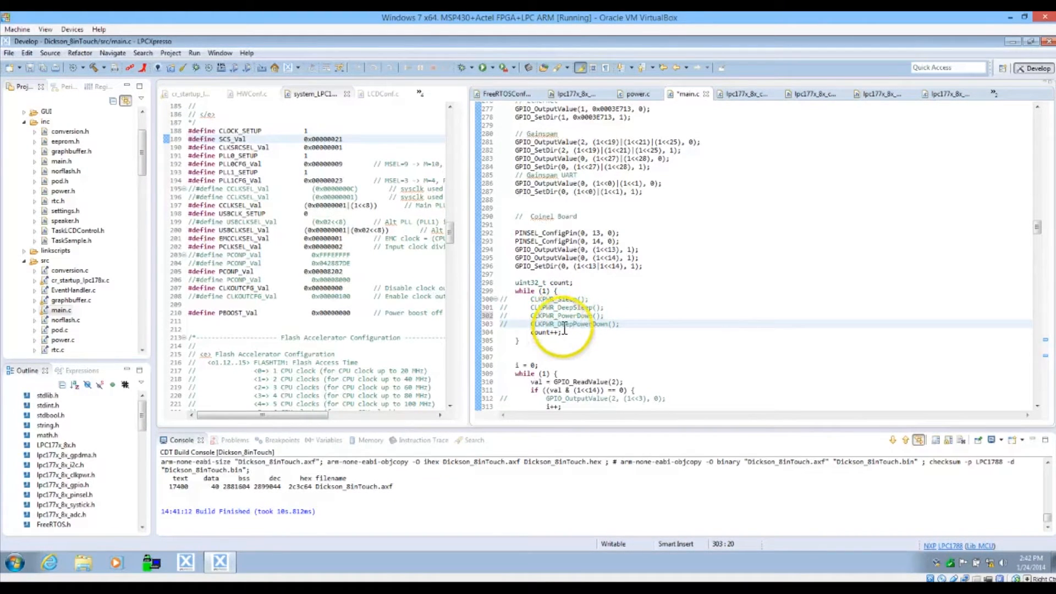
- Rebuild the touch project with CLKPWR_DeepPowerDown() enabled in the while loop
click(93, 66)
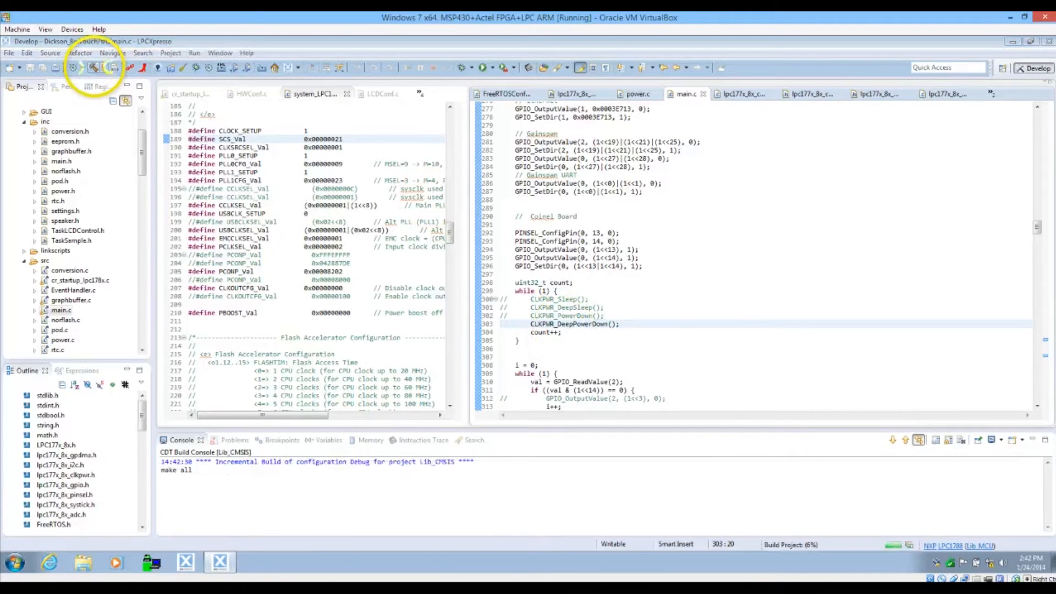
click(93, 67)
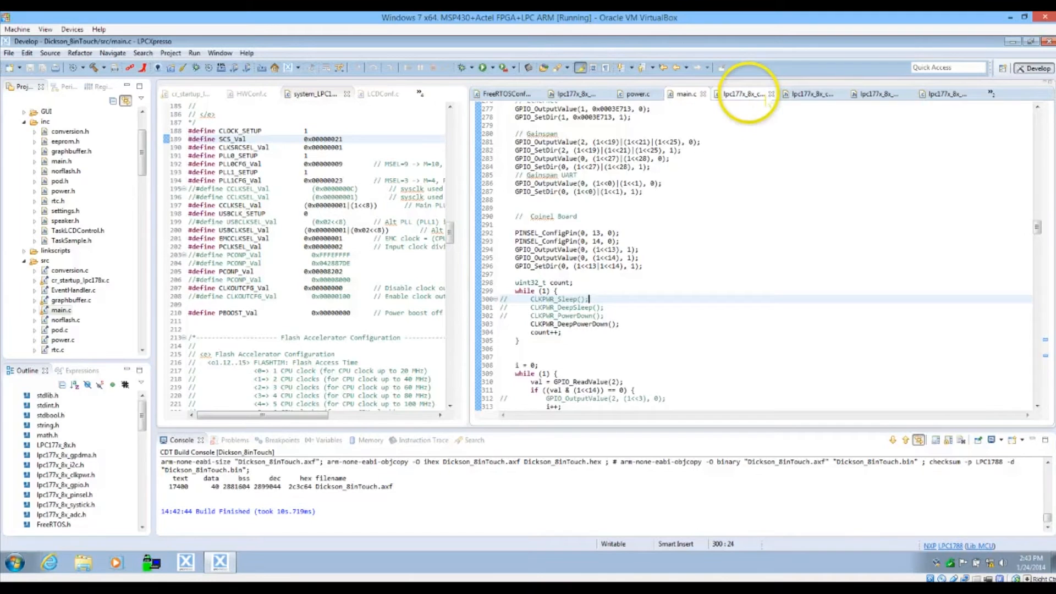
click(745, 94)
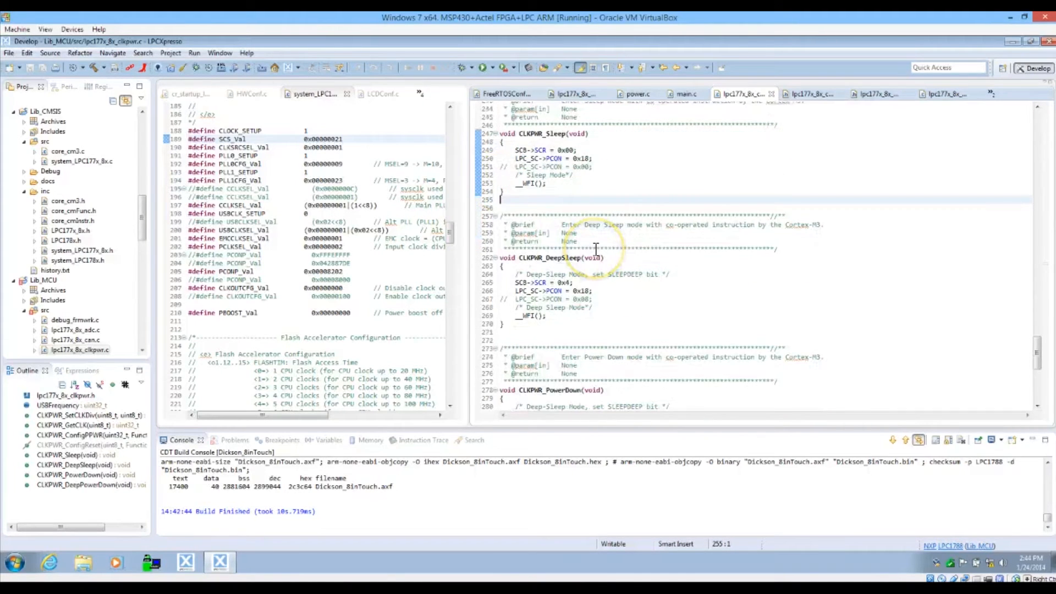
scroll(down, 3)
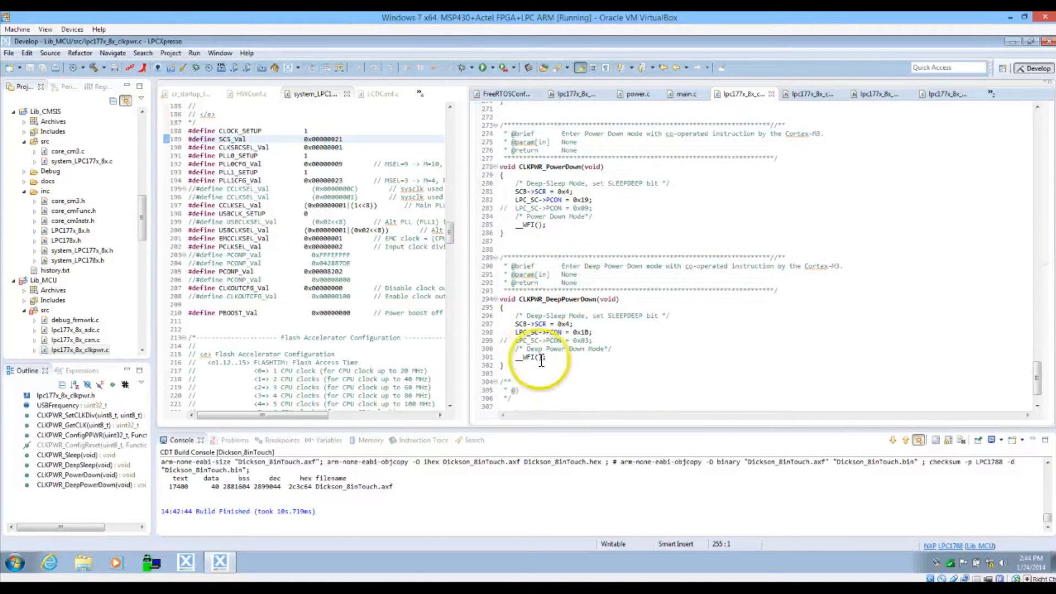
mouse_move(618, 320)
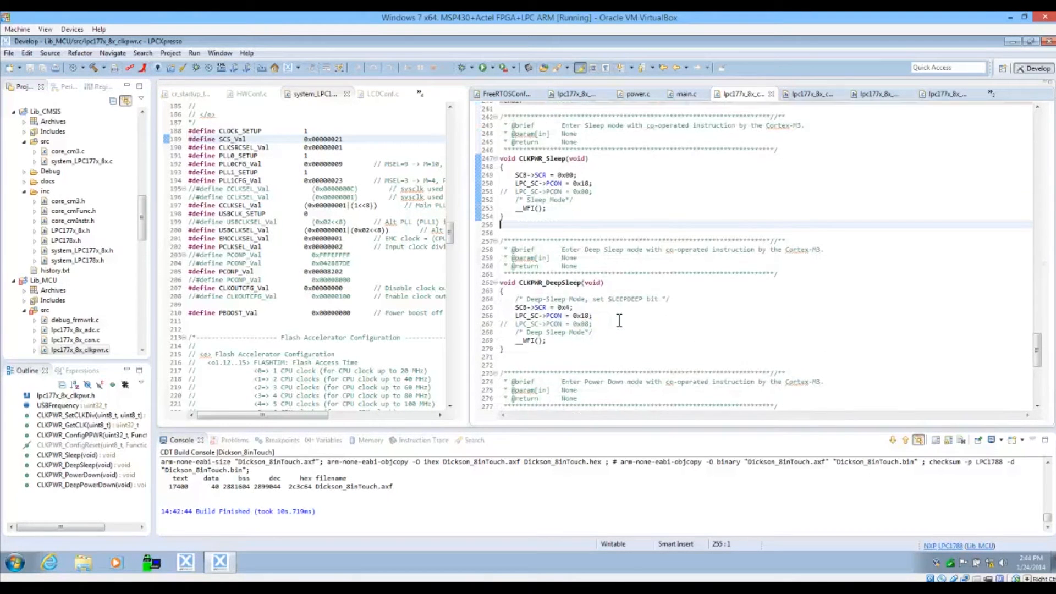
scroll(down, 3)
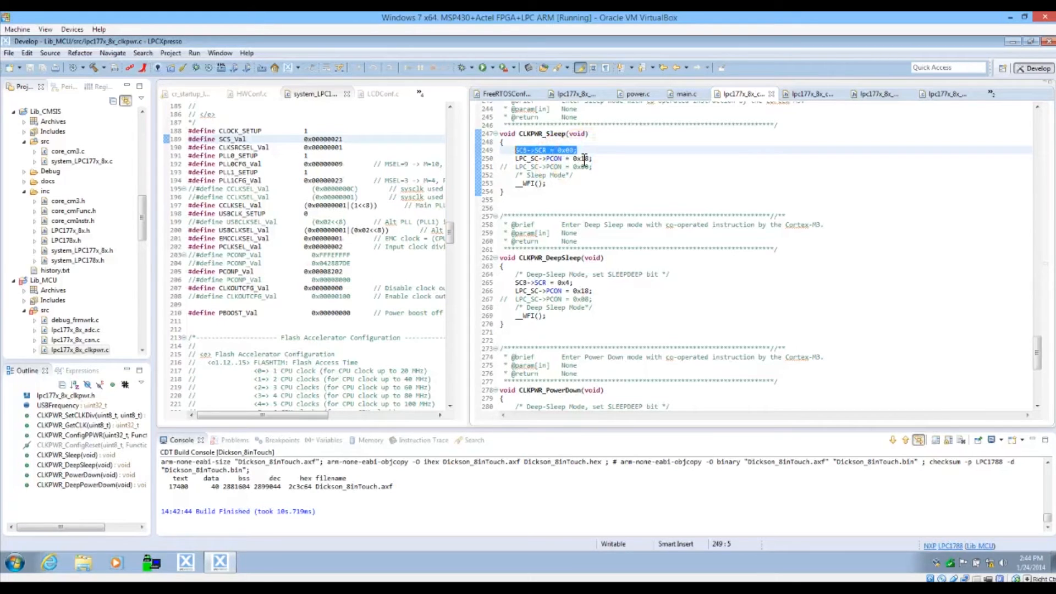
click(586, 158)
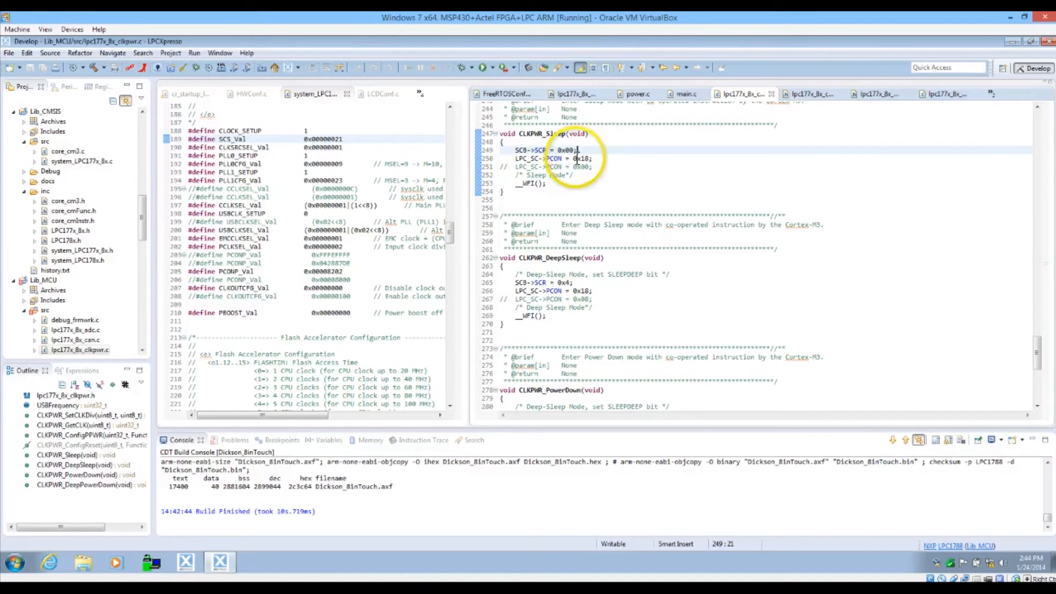
mouse_move(636, 195)
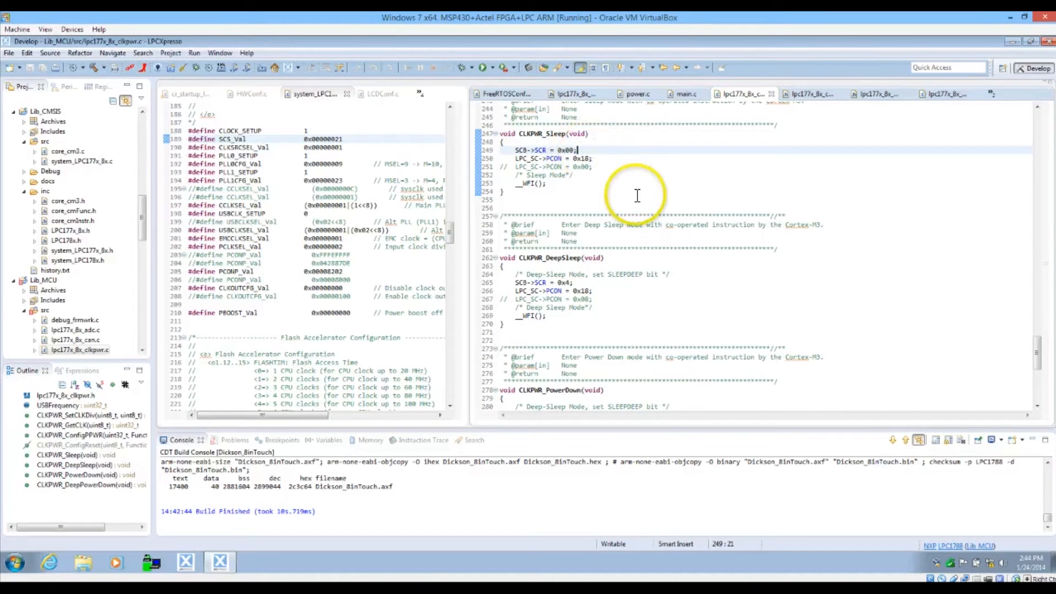
scroll(down, 3)
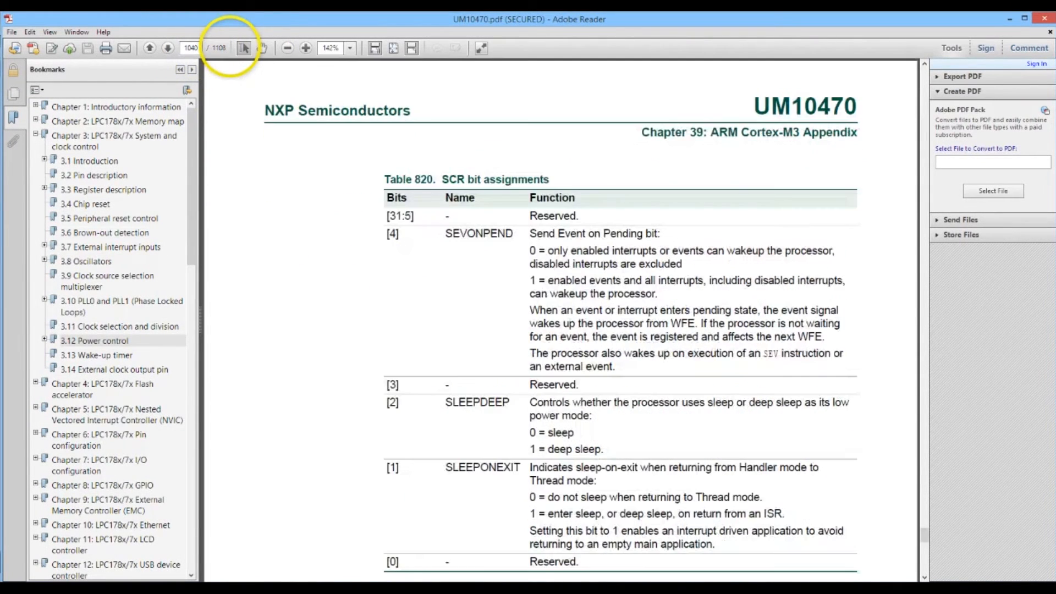
- Scroll UM10470 to Table 820, SCR bit assignments, in Chapter 39
scroll(down, 3)
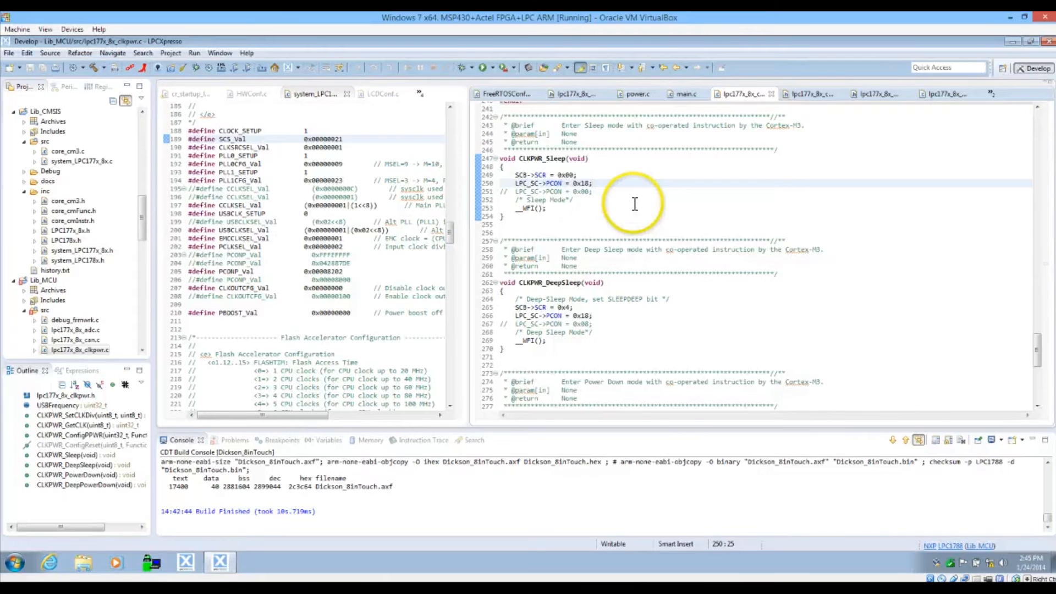
- Review CLKPWR_PowerDown's SCR 0x4 and PCON 0x19 writes, then return to UM10470
scroll(down, 3)
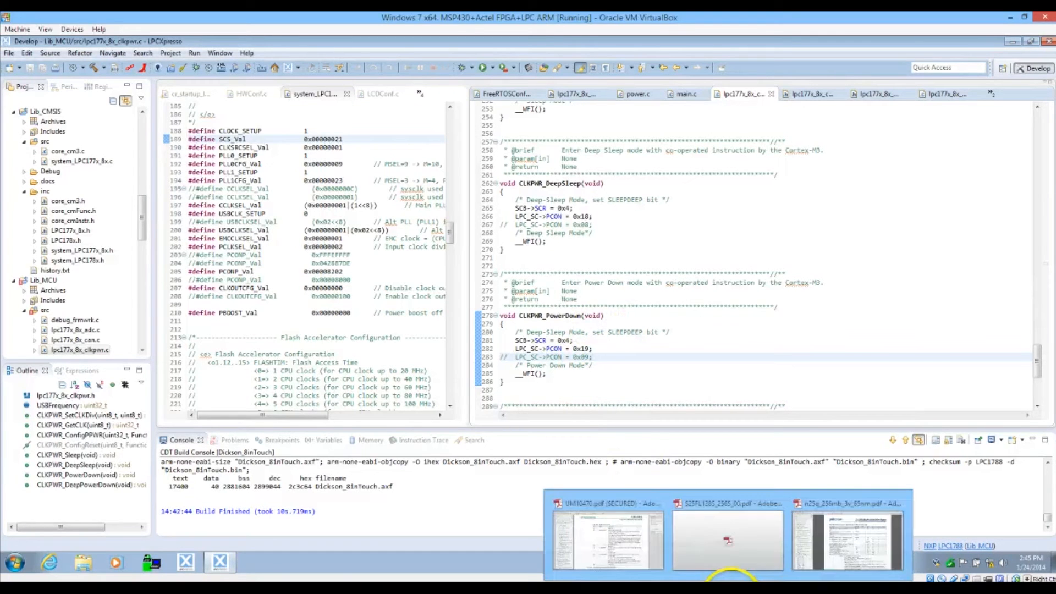
click(606, 539)
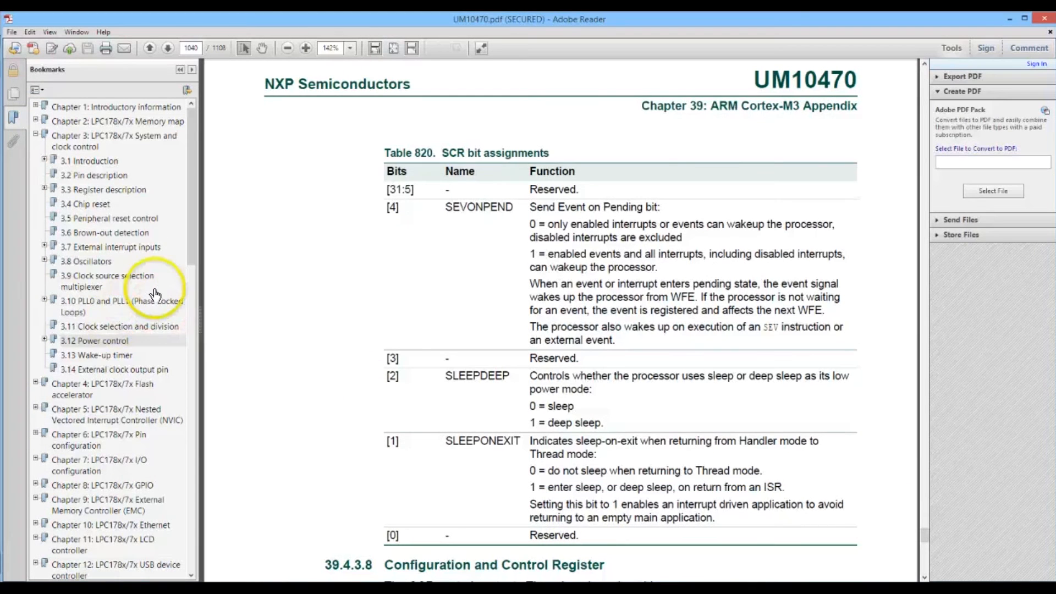
- Go to 3.12 Power control's PCON table and highlight the BOGD brown-out description
click(95, 340)
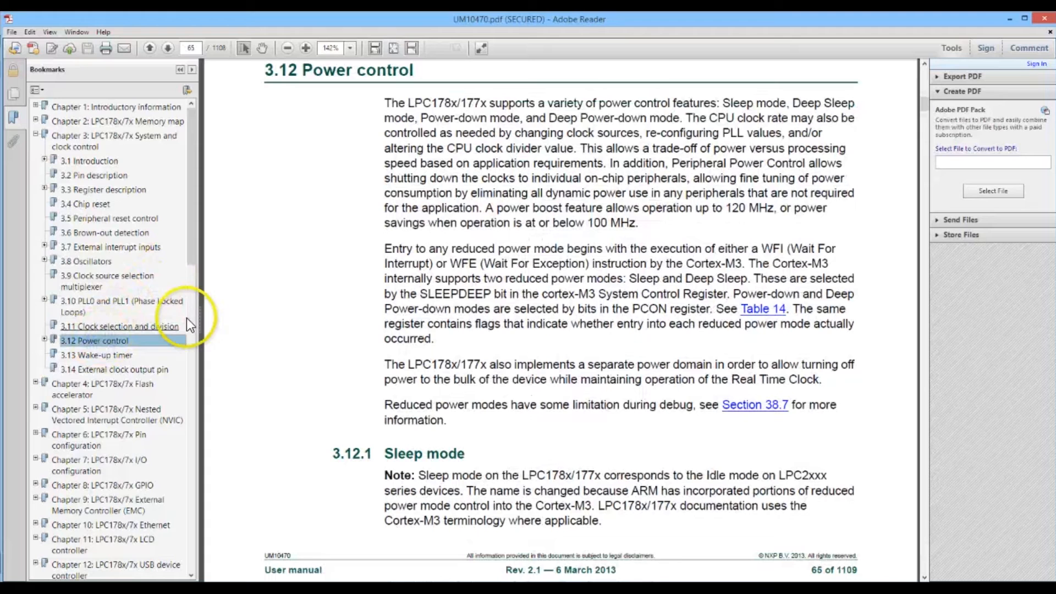
mouse_move(101, 278)
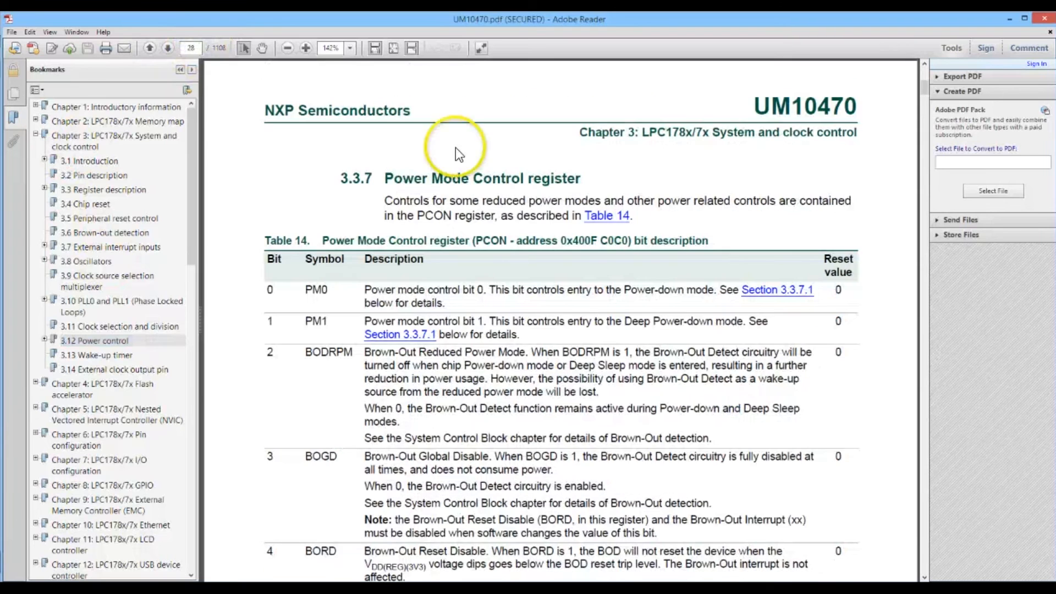
scroll(down, 3)
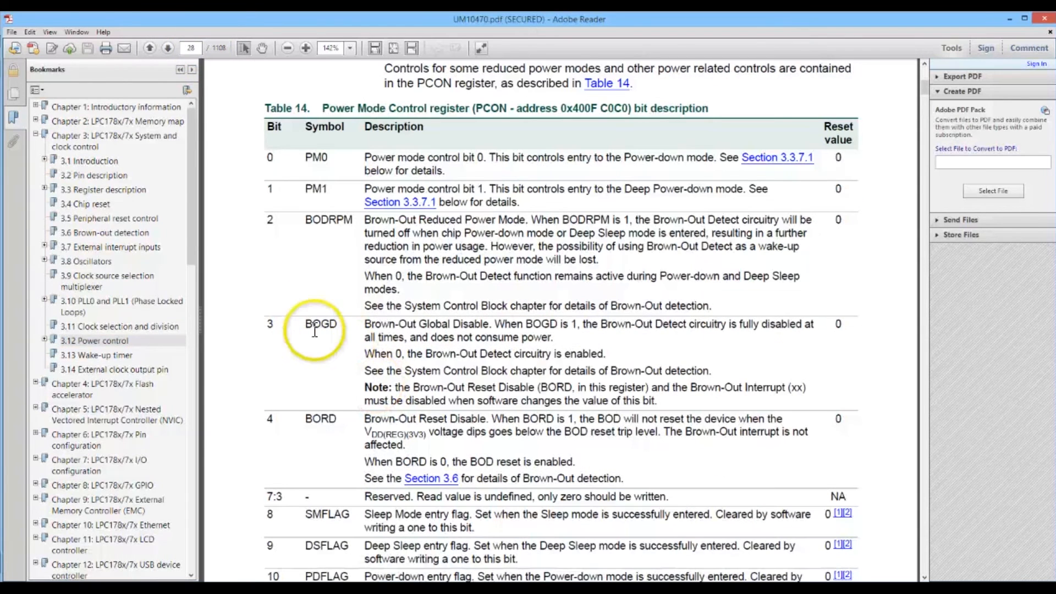
drag(363, 324, 582, 337)
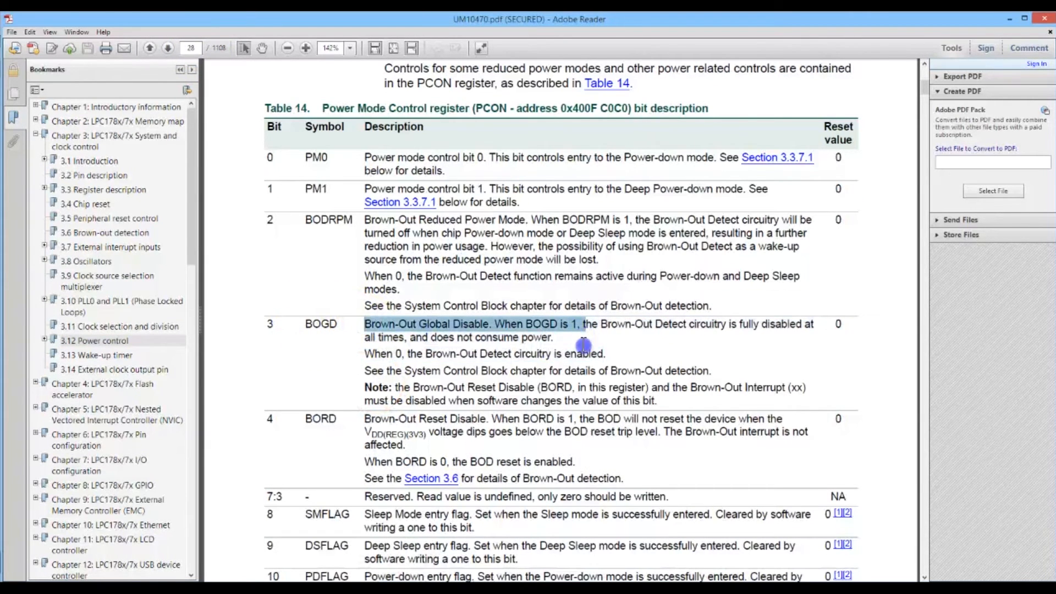
click(584, 337)
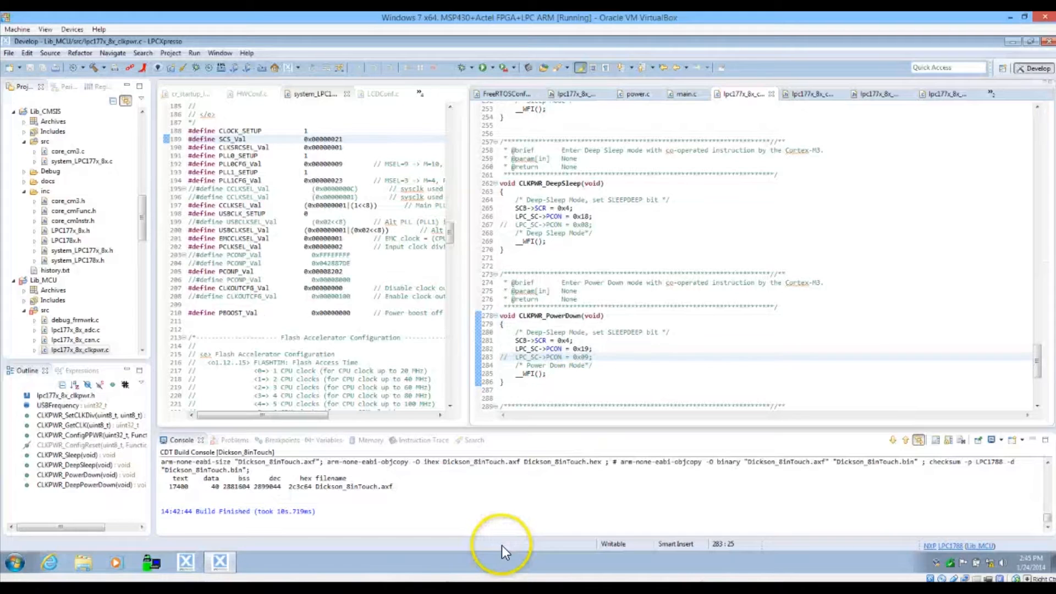
click(573, 207)
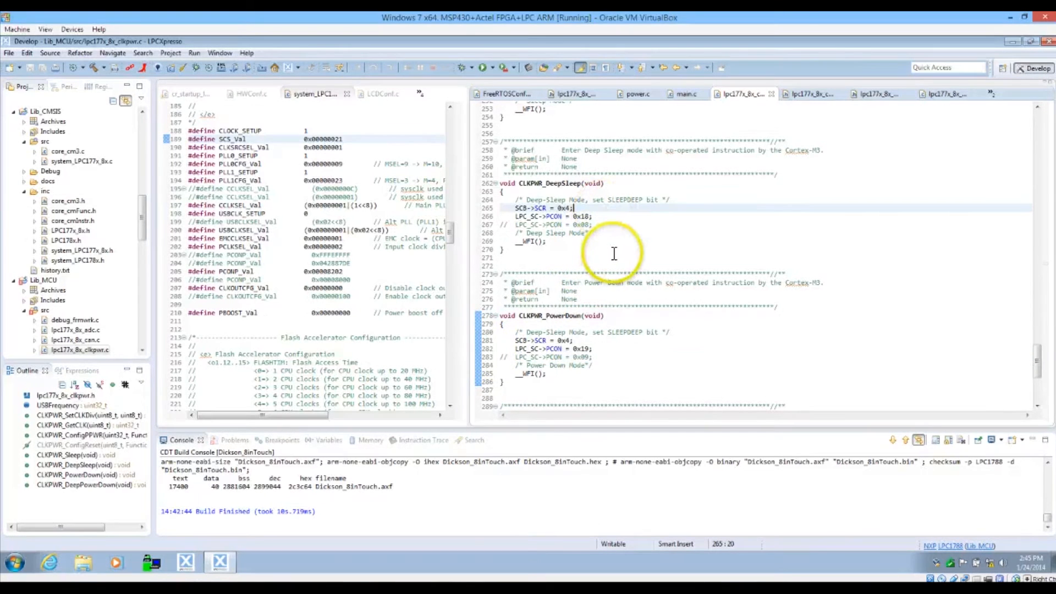
mouse_move(552, 376)
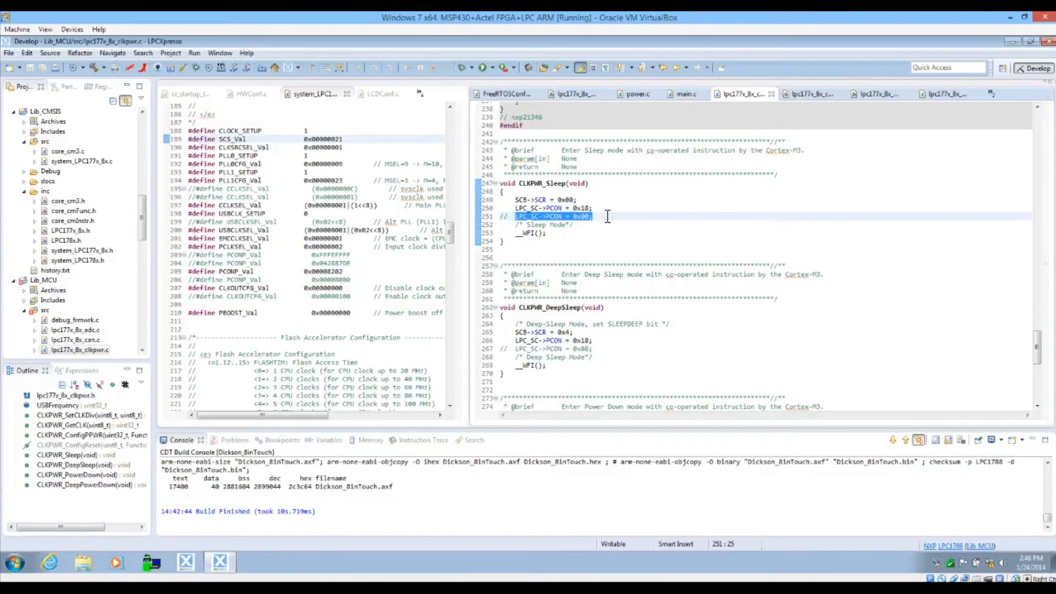
mouse_move(602, 205)
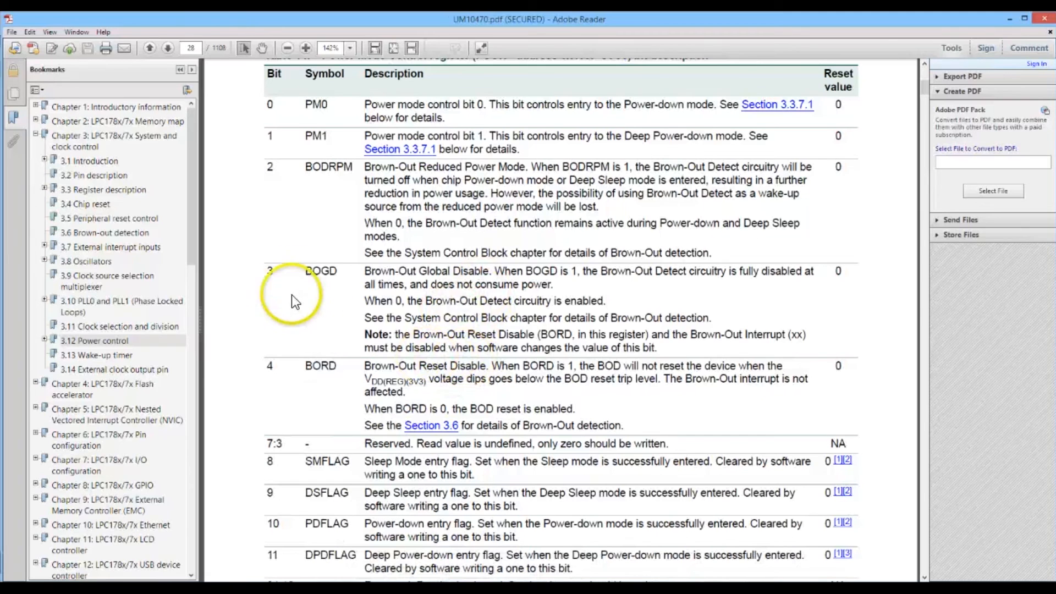
double_click(320, 271)
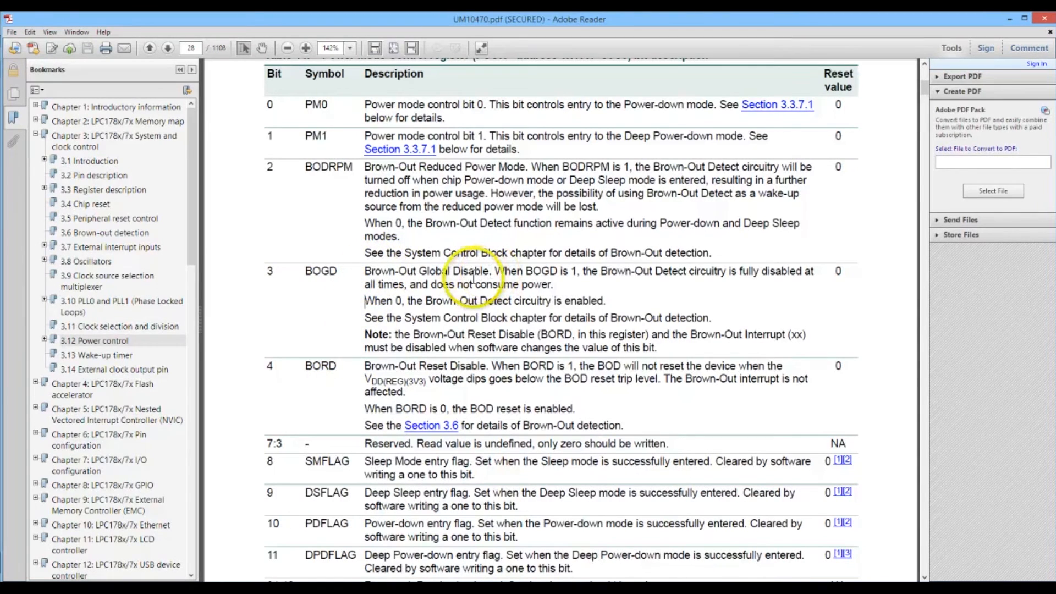
mouse_move(354, 357)
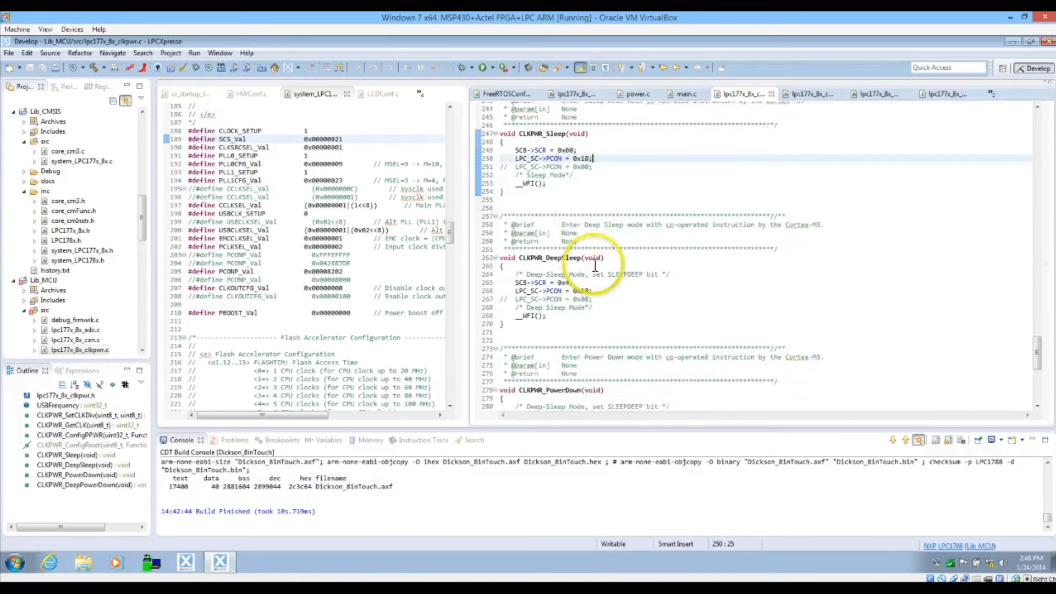
scroll(down, 3)
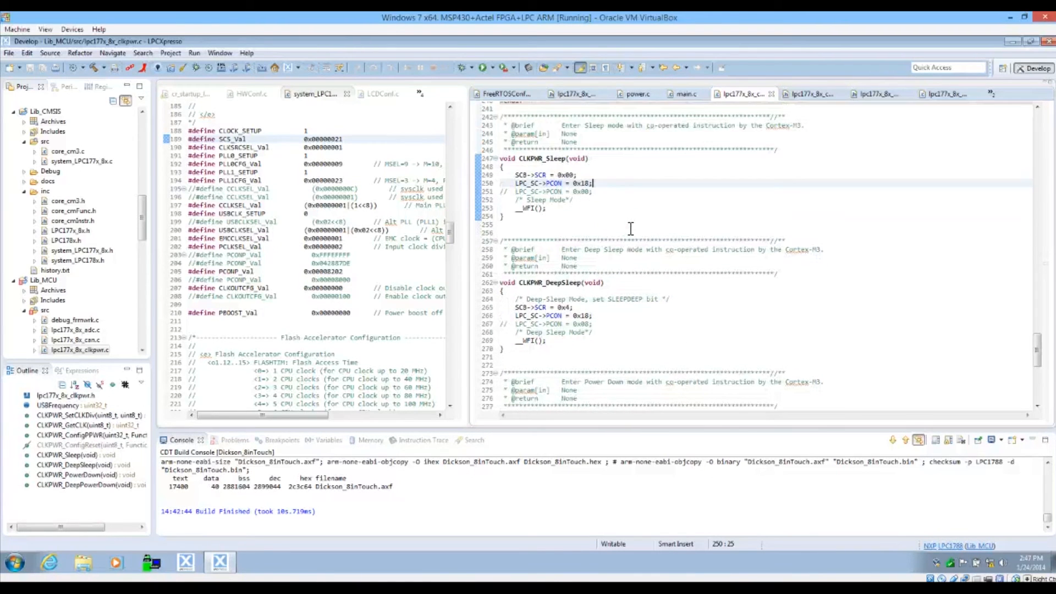
scroll(down, 3)
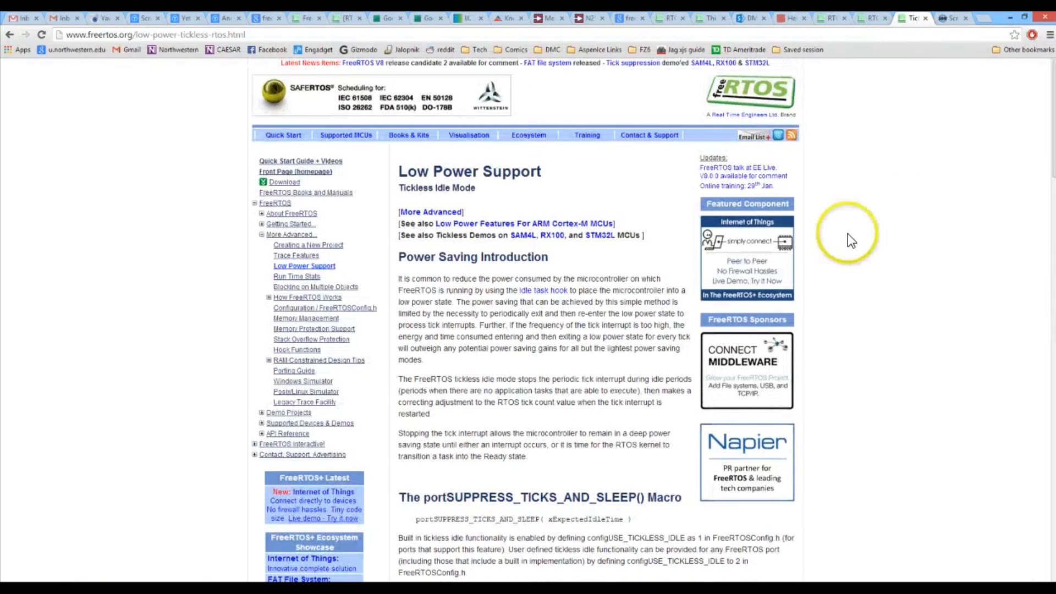
- Scroll the FreeRTOS tickless idle page down to the portSUPPRESS_TICKS_AND_SLEEP() macro section
scroll(down, 3)
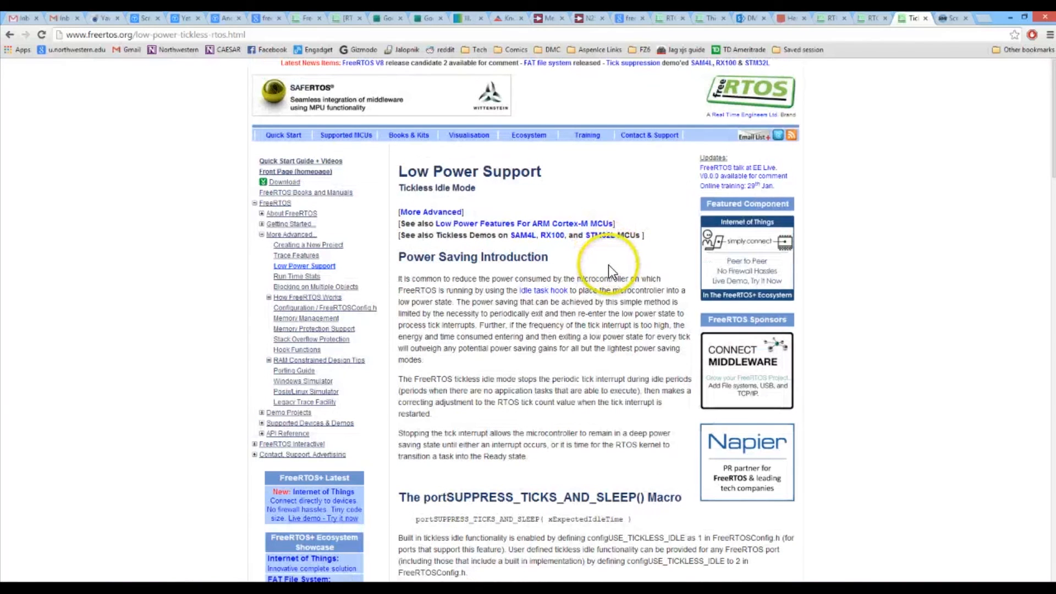
scroll(down, 3)
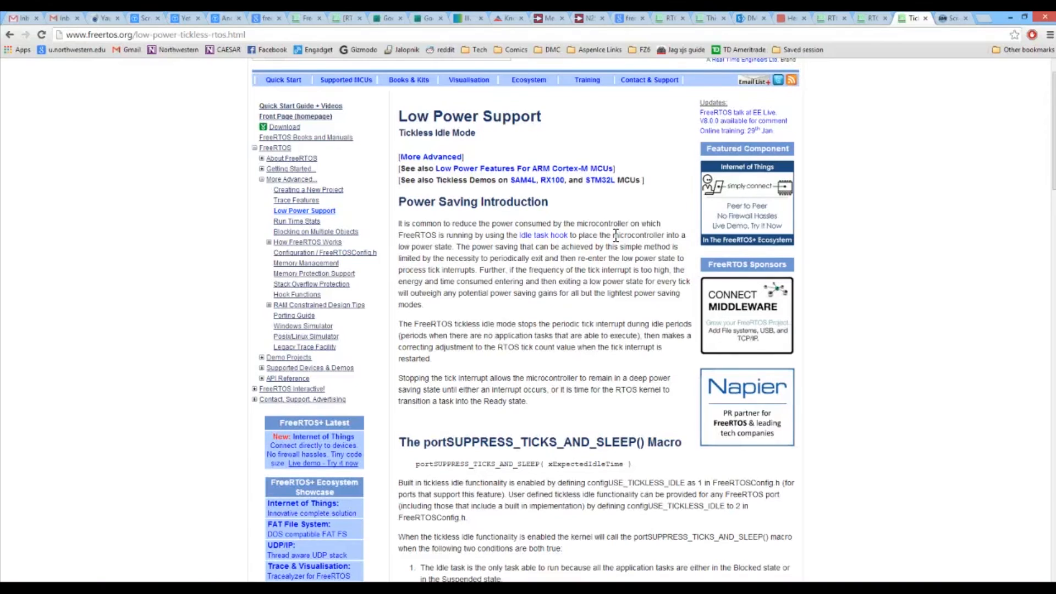
mouse_move(590, 226)
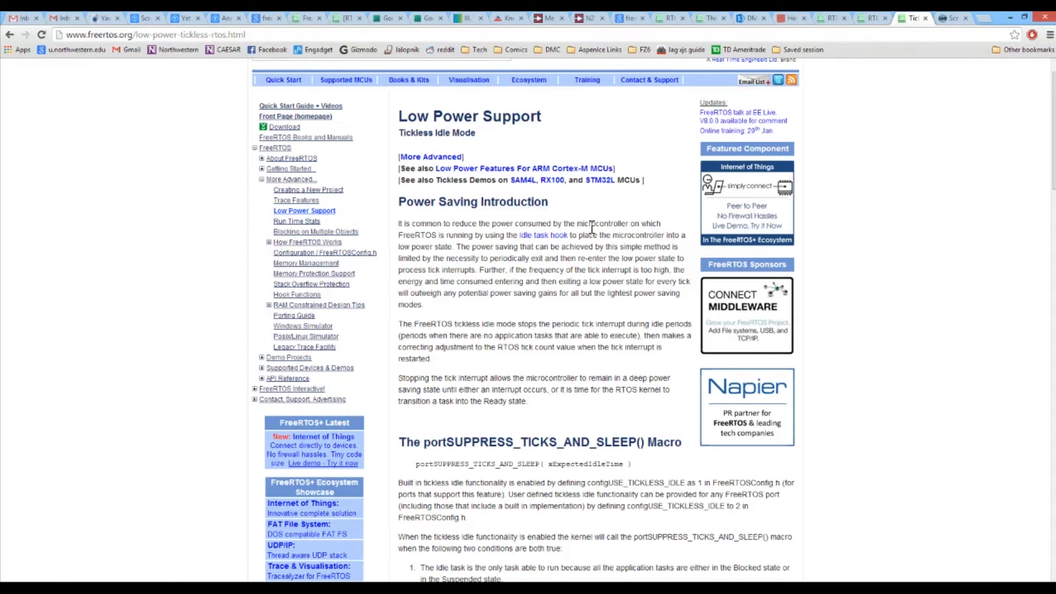
mouse_move(605, 240)
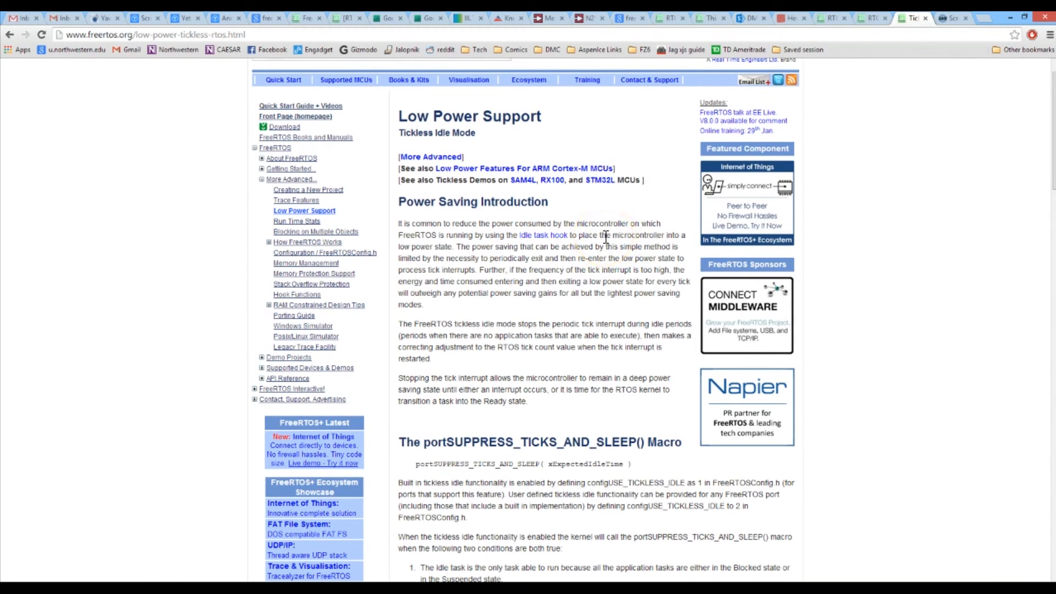